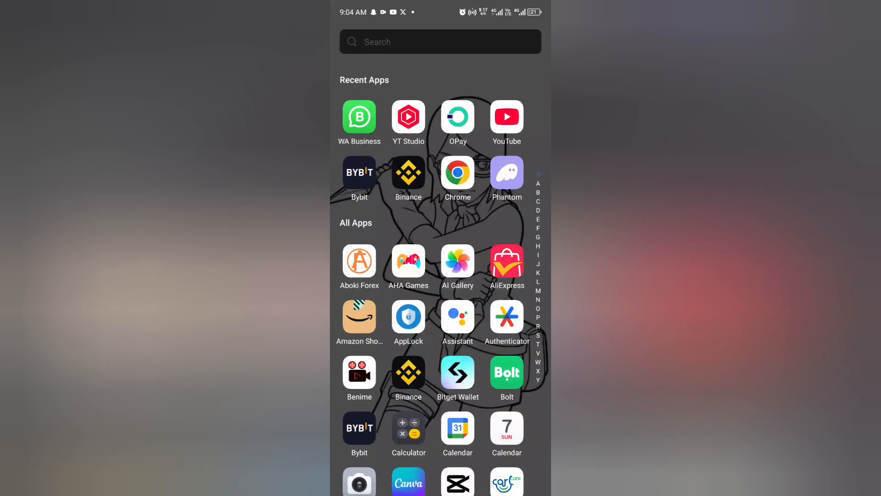
# Launch the Bybit app from the Recent Apps row of the launcher
pyautogui.click(358, 178)
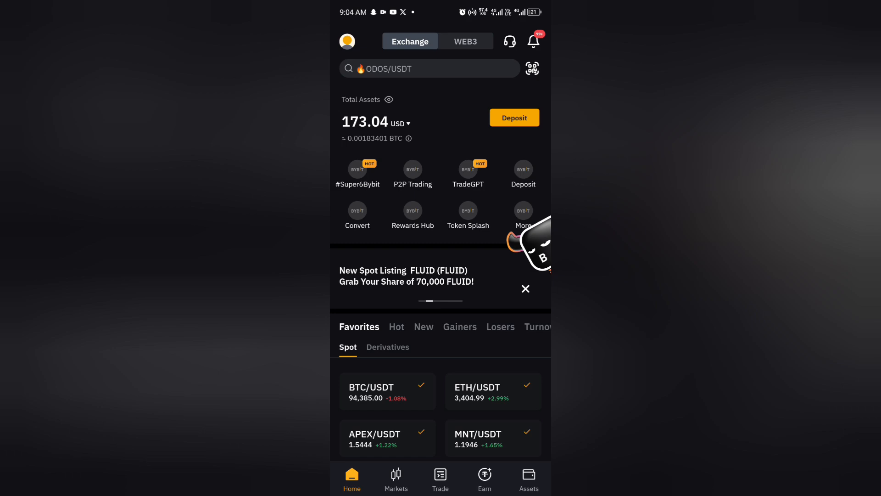
# Reach the Convert screen through the Assets tab, defaulting to BTC into USDT
pyautogui.click(357, 216)
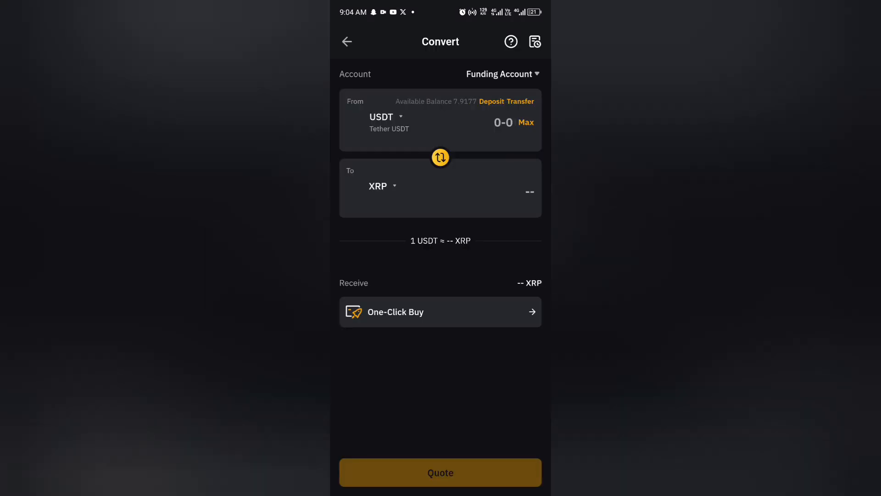
pyautogui.click(347, 41)
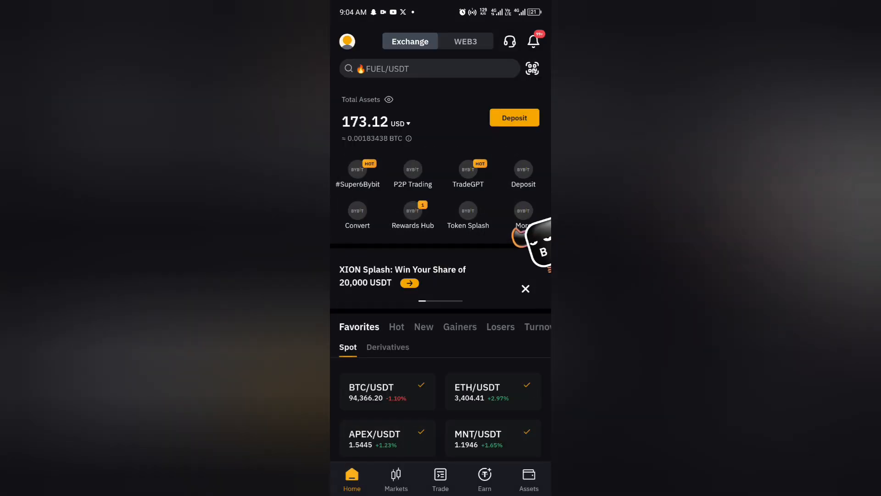
pyautogui.click(527, 478)
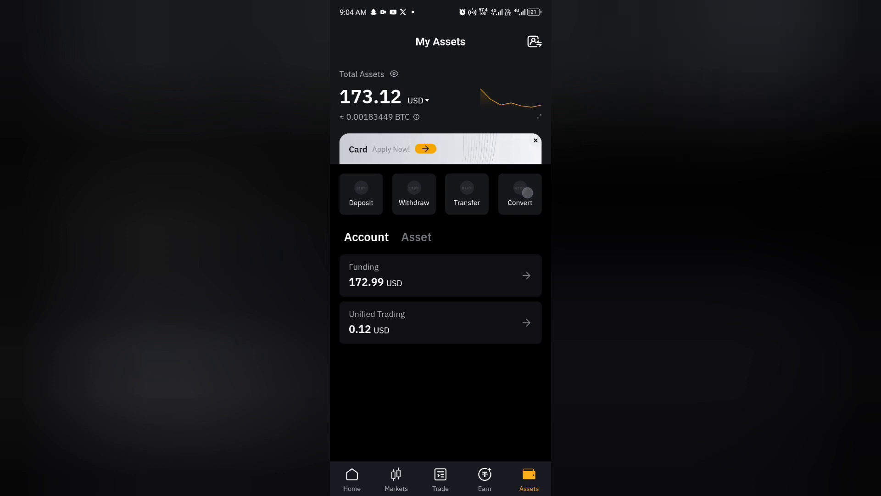
pyautogui.click(518, 193)
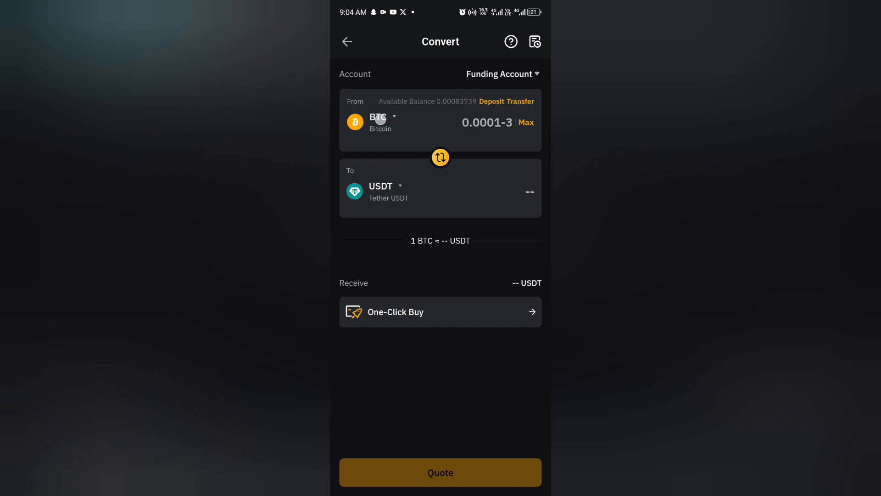
# Switch the source coin to SOL and enter the full 0.11695568 SOL balance
pyautogui.click(378, 122)
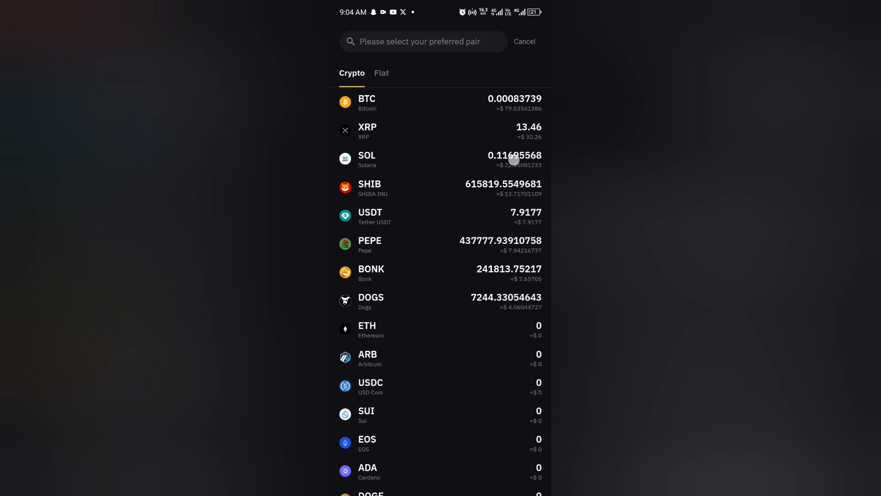
pyautogui.click(366, 159)
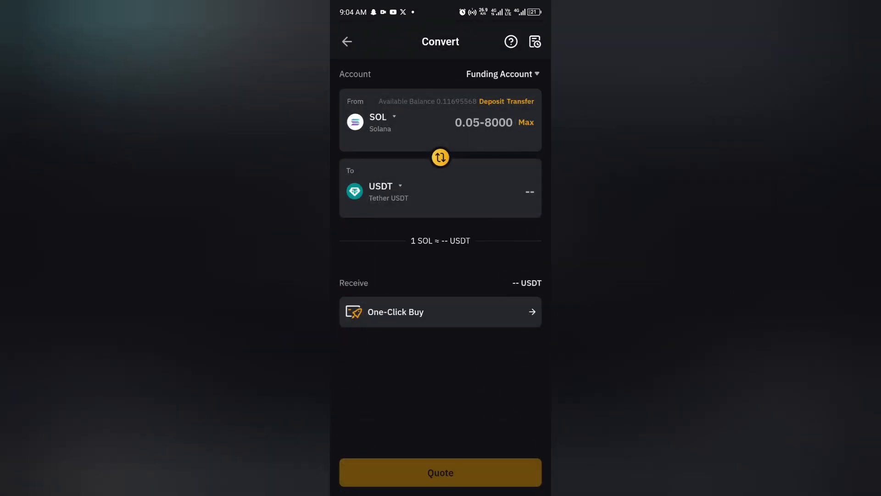
pyautogui.click(525, 122)
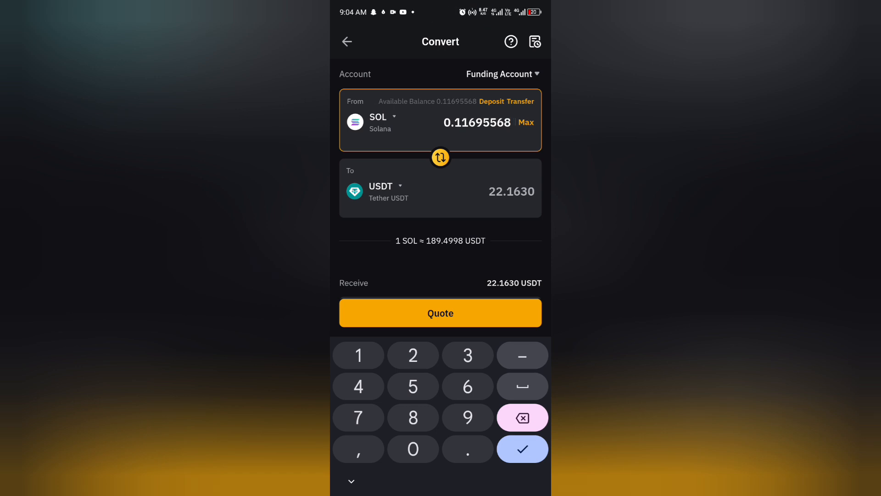
# Quote and confirm the swap, receiving 22.2046 USDT at 189.8552 USDT per SOL
pyautogui.click(440, 312)
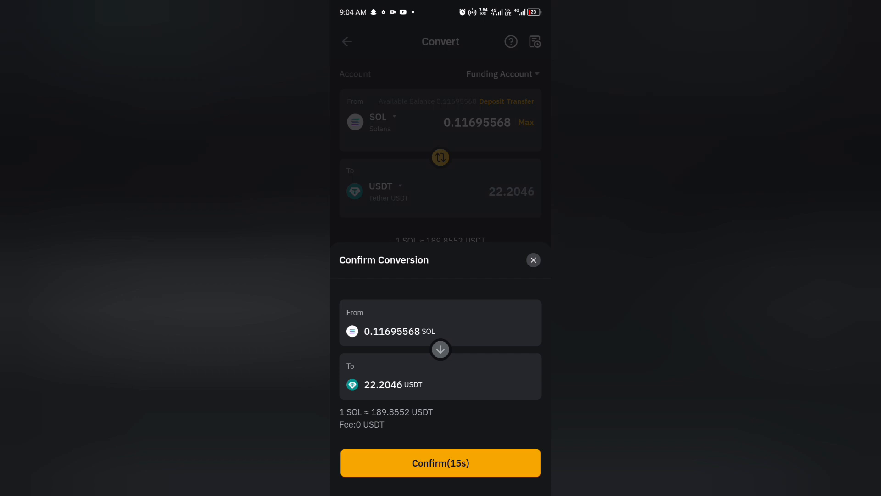
pyautogui.click(440, 463)
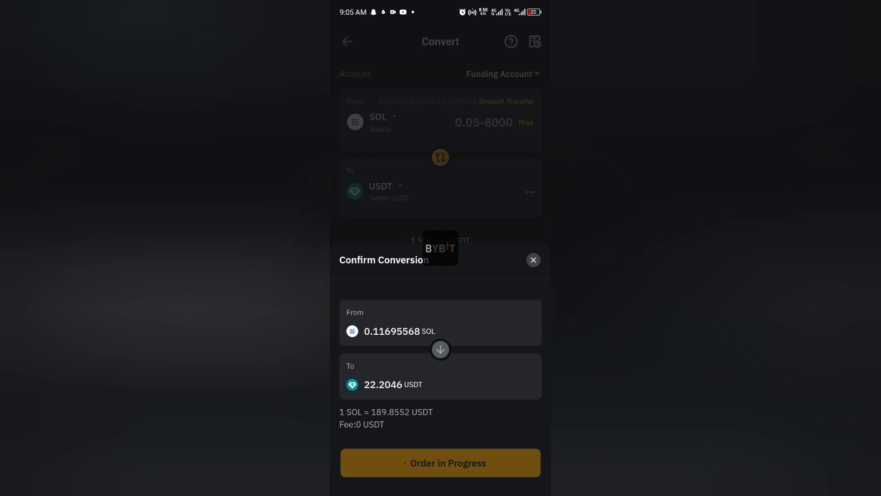
pyautogui.click(440, 462)
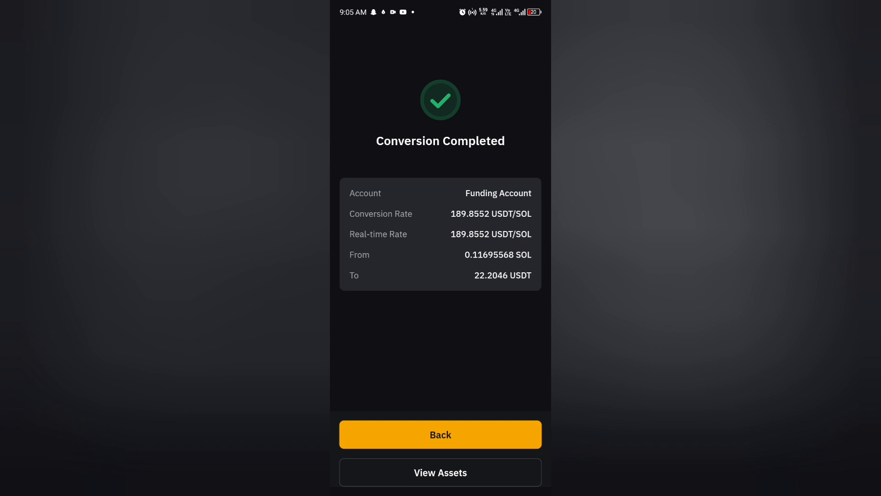
# View the Funding Account coin list, confirming SOL at 0.0000 and 173.06 USD total
pyautogui.click(440, 433)
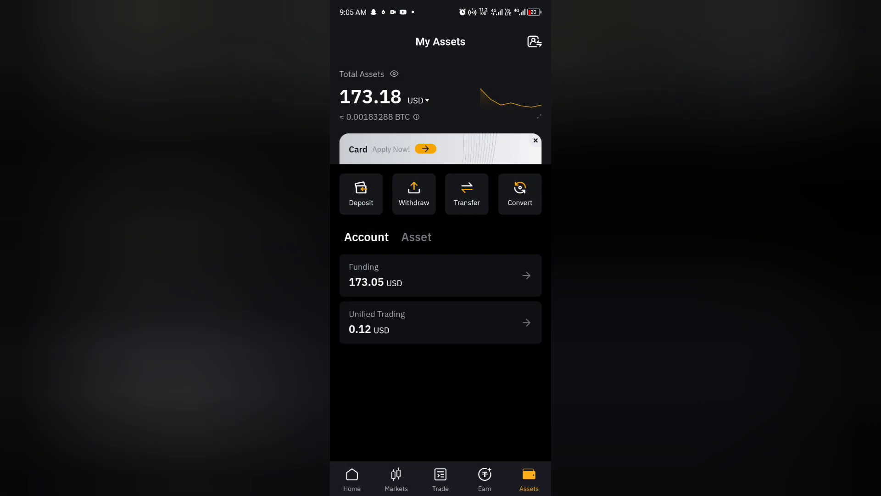
pyautogui.click(440, 274)
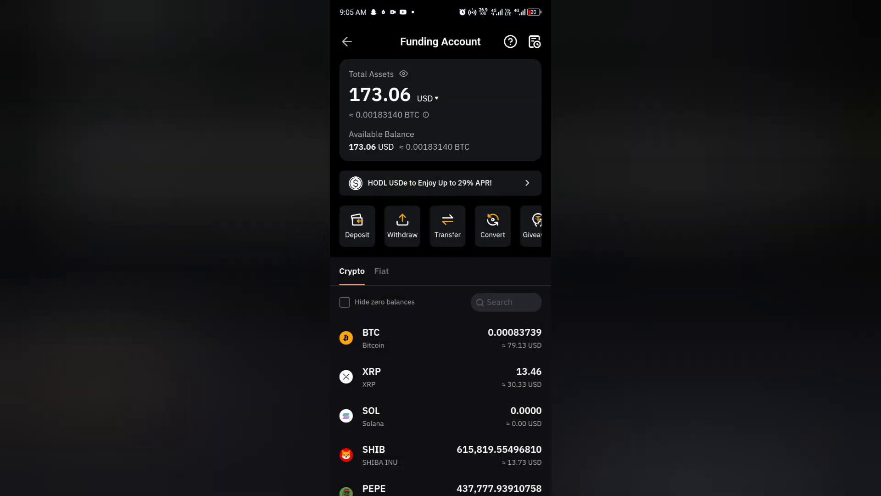
pyautogui.click(452, 377)
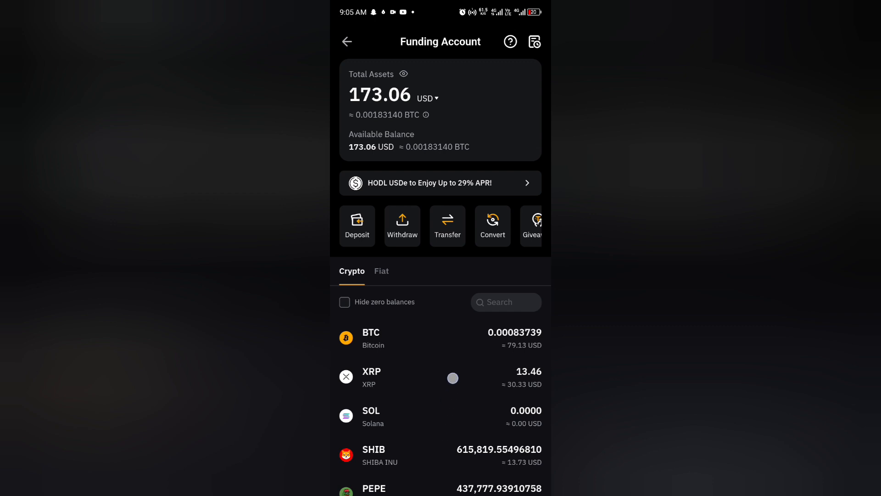